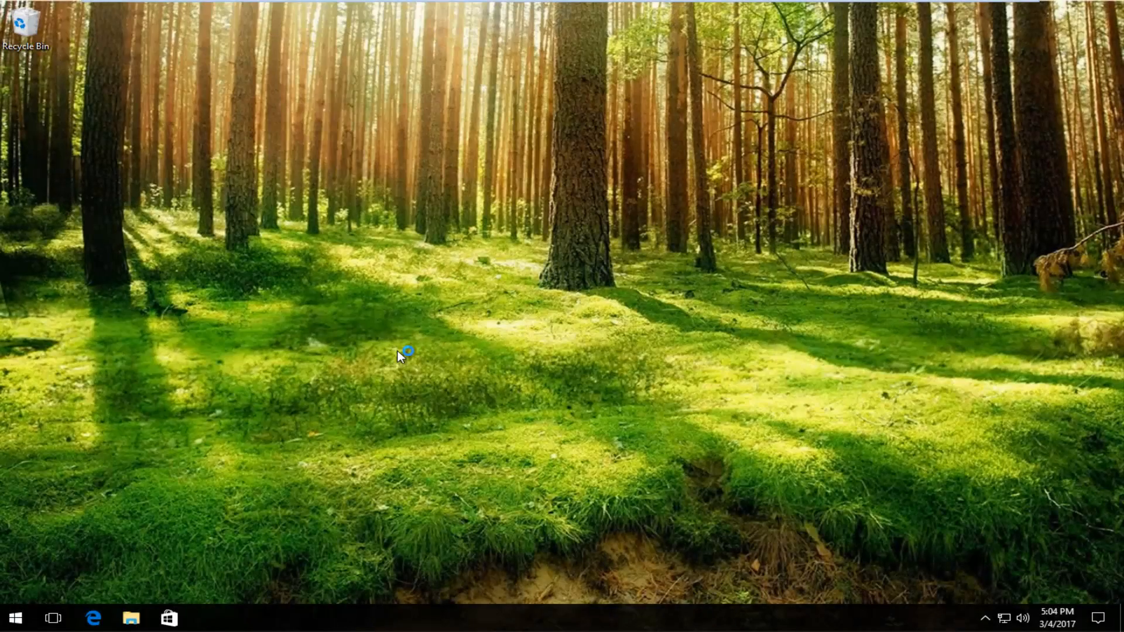
{"action": "mouse_move", "coordinate": [400, 357]}
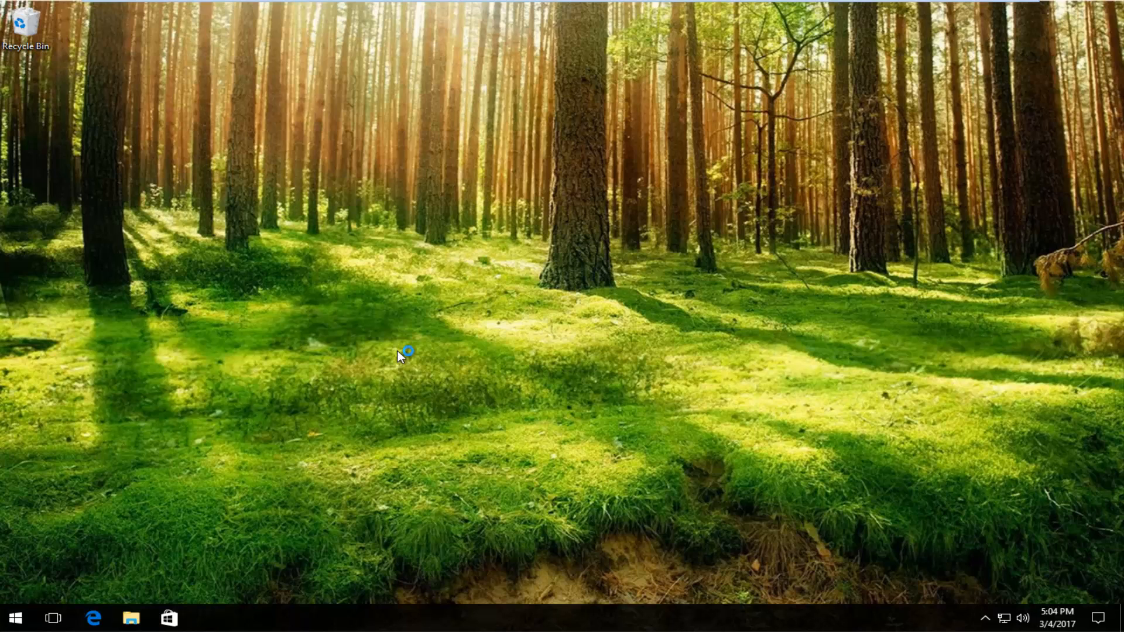
{"action": "mouse_move", "coordinate": [400, 357]}
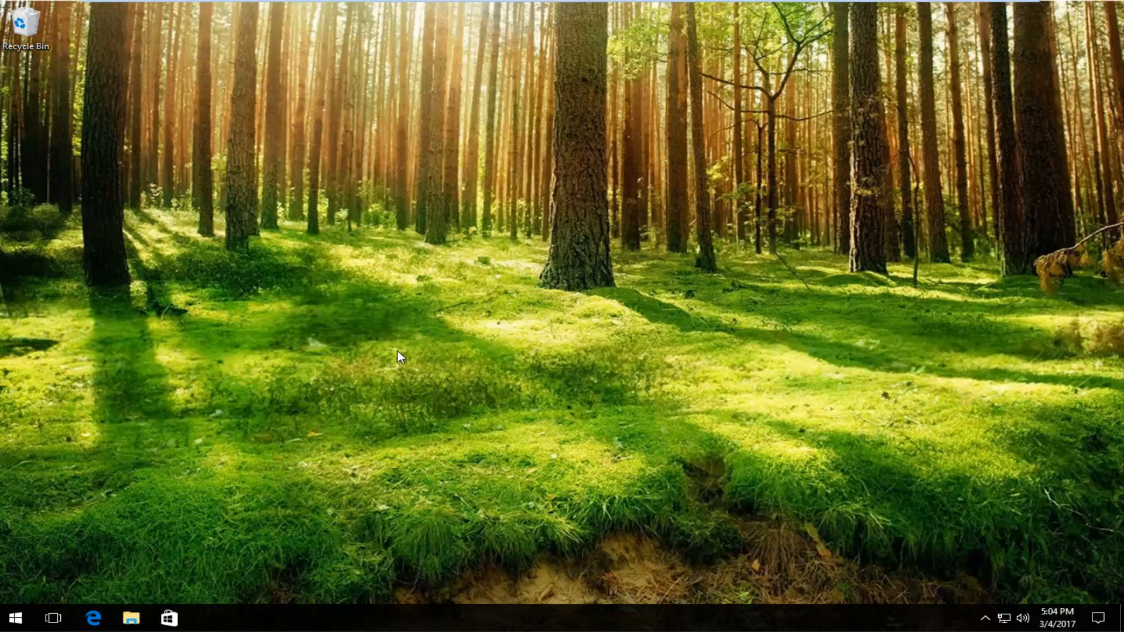
{"action": "mouse_move", "coordinate": [427, 408]}
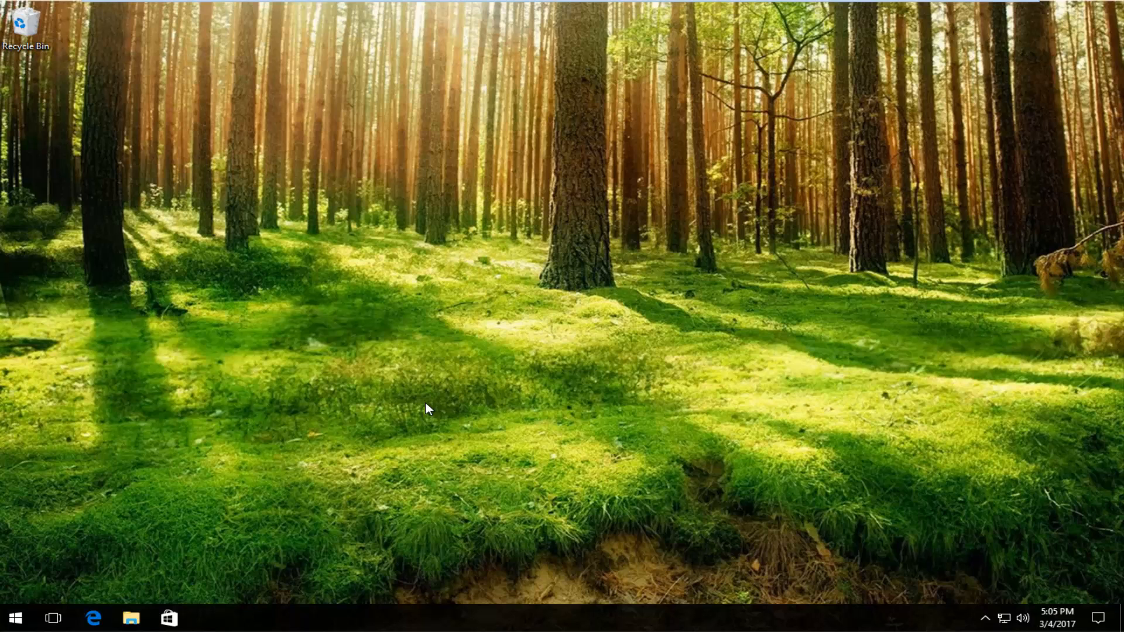
{"action": "mouse_move", "coordinate": [493, 267]}
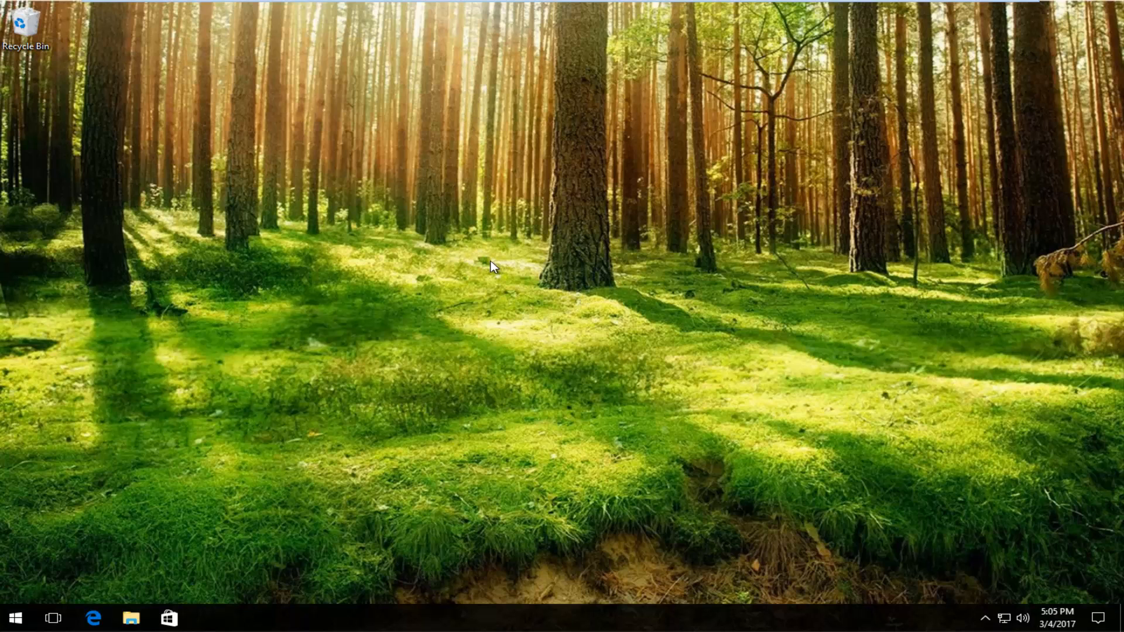
Search the Start menu for "computer management" to find the Computer Management app
{"action": "left_click", "coordinate": [14, 618]}
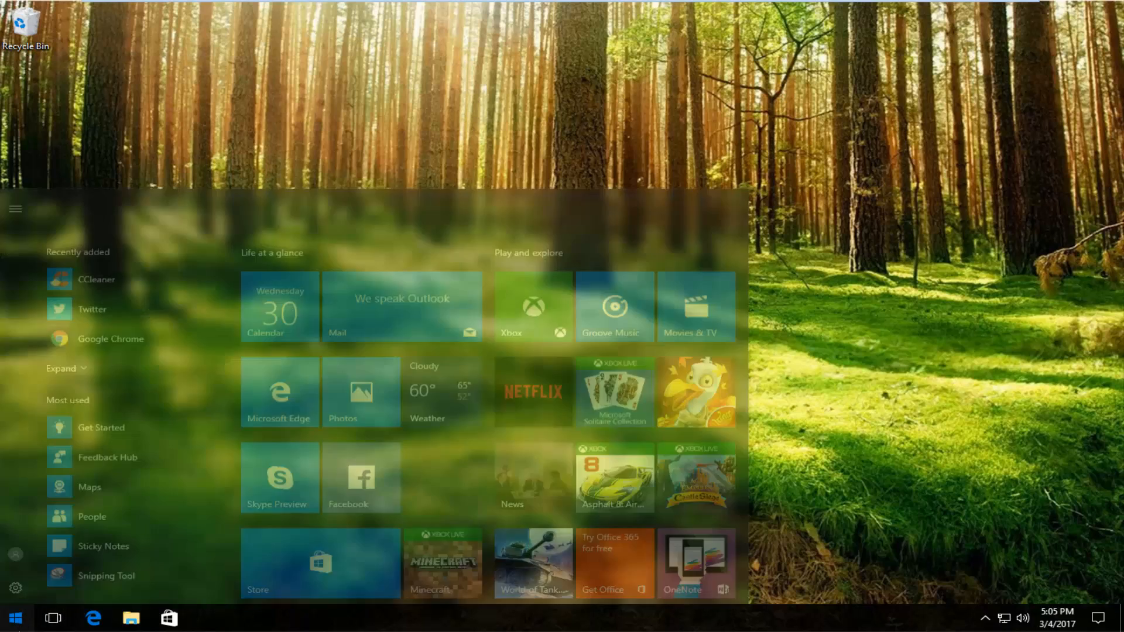
{"action": "type", "text": "c"}
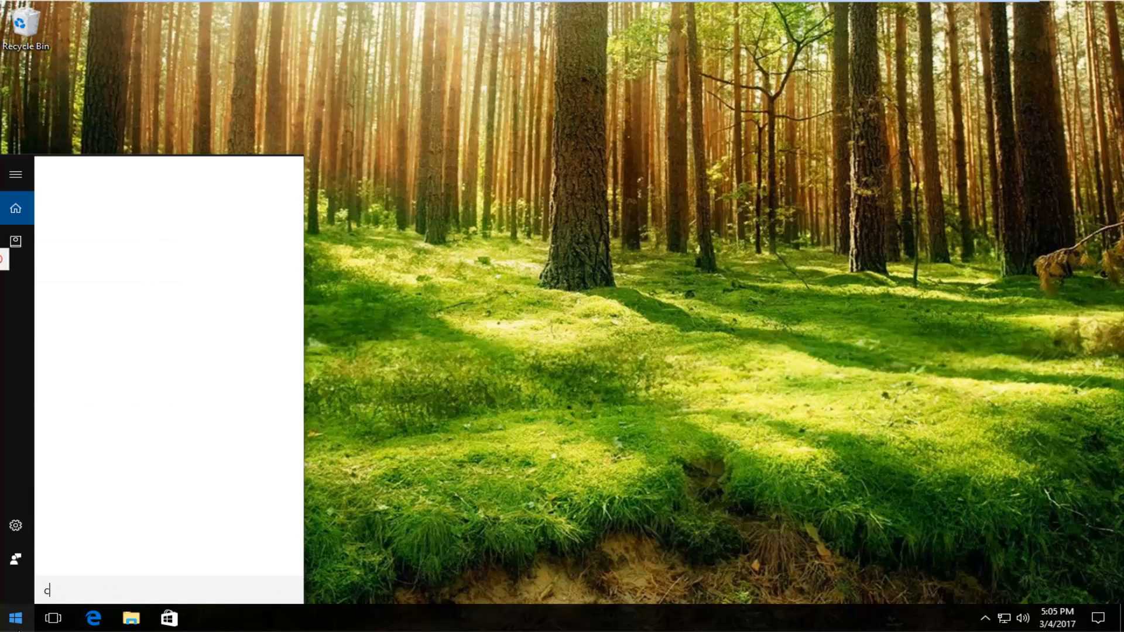
{"action": "type", "text": "omputer management"}
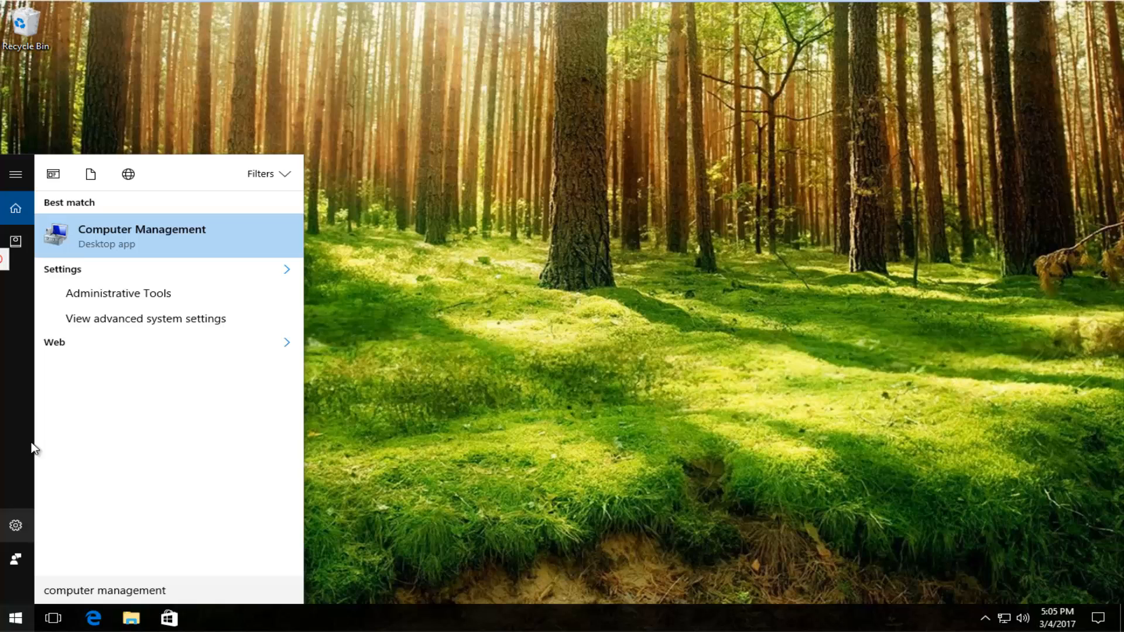
{"action": "mouse_move", "coordinate": [130, 251]}
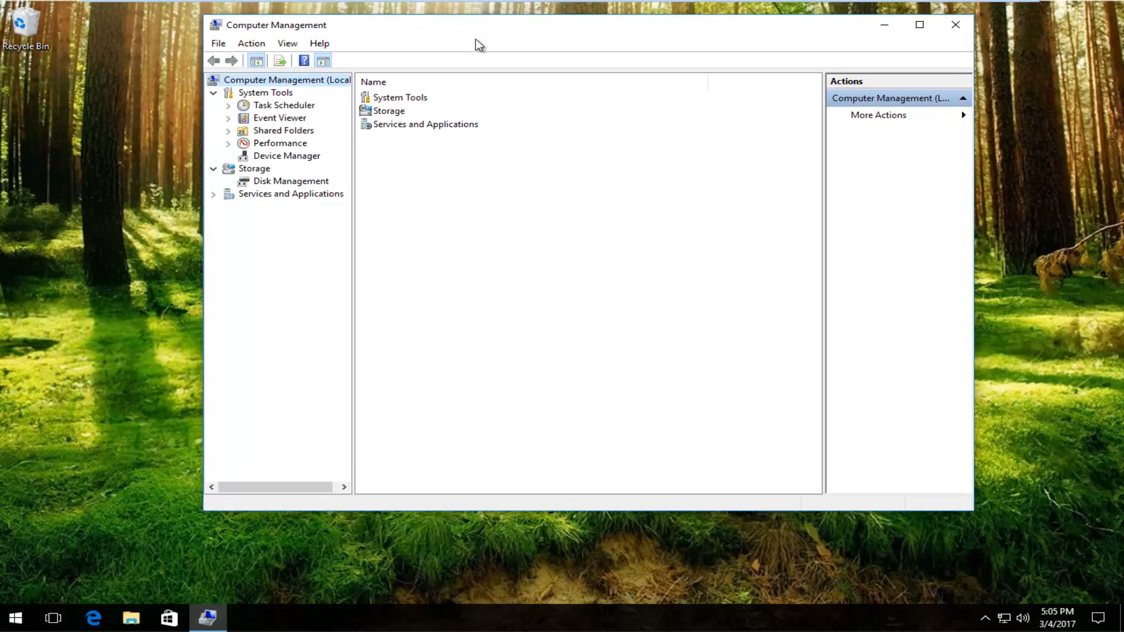
{"action": "mouse_move", "coordinate": [281, 158]}
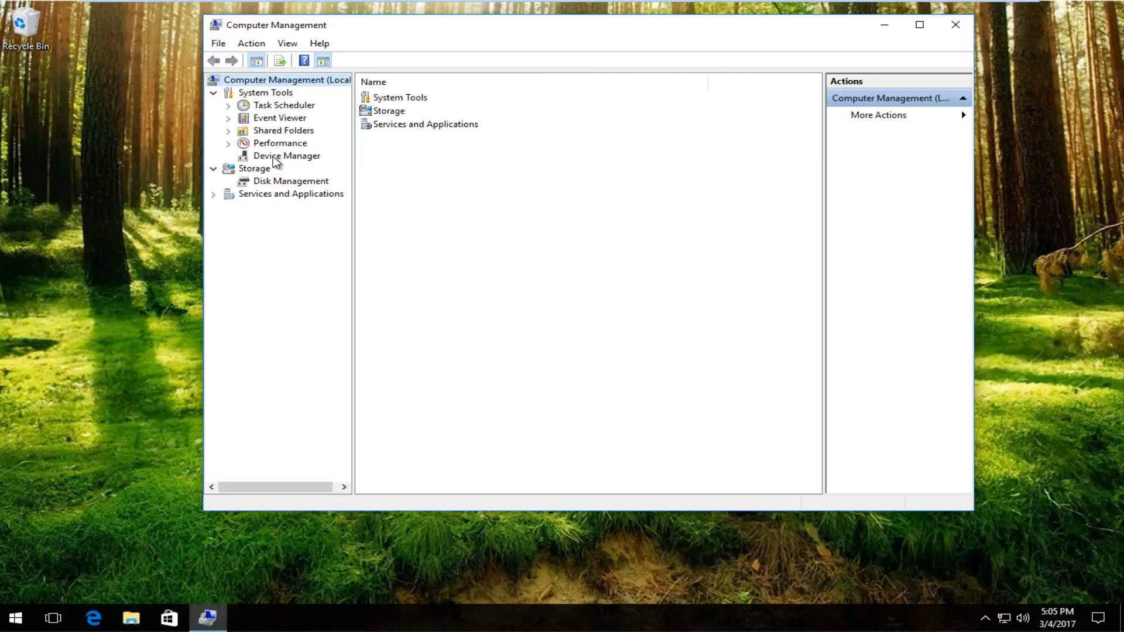
Show Device Manager and expand Display adapters to reveal VMware SVGA 3D
{"action": "left_click", "coordinate": [286, 155]}
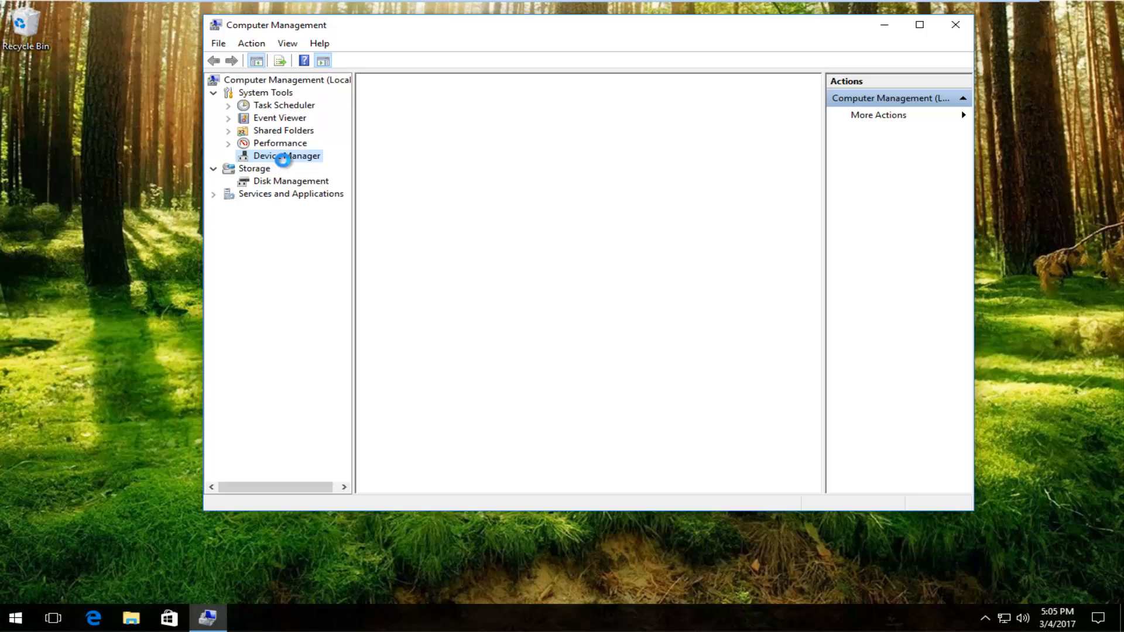
{"action": "left_click", "coordinate": [287, 155]}
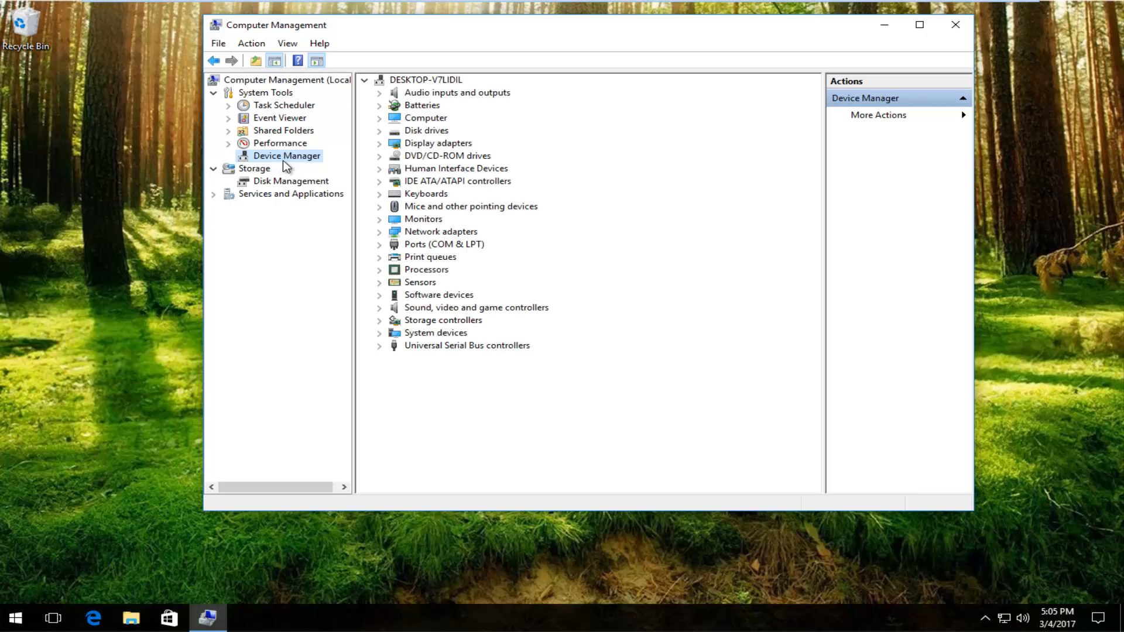
{"action": "mouse_move", "coordinate": [410, 151]}
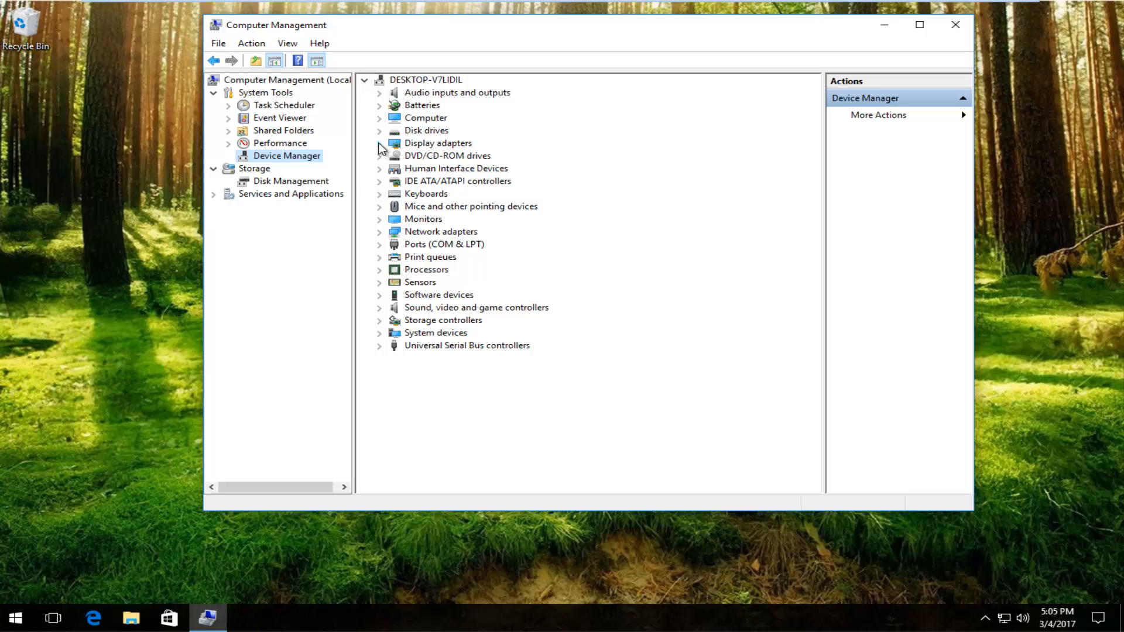
{"action": "left_click", "coordinate": [379, 143]}
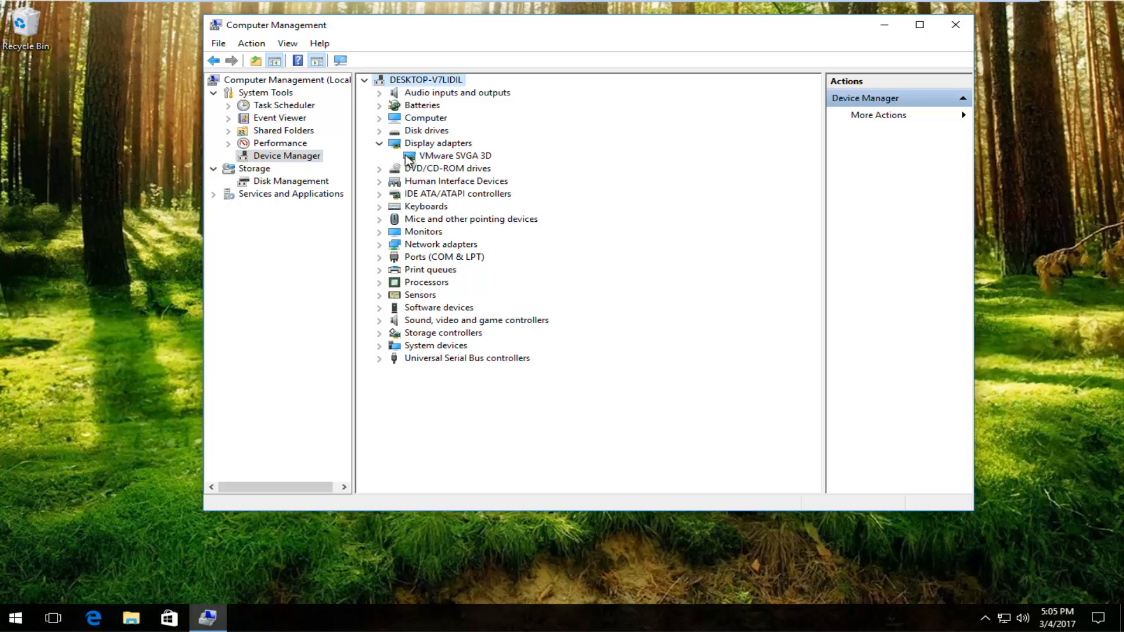
{"action": "mouse_move", "coordinate": [432, 168]}
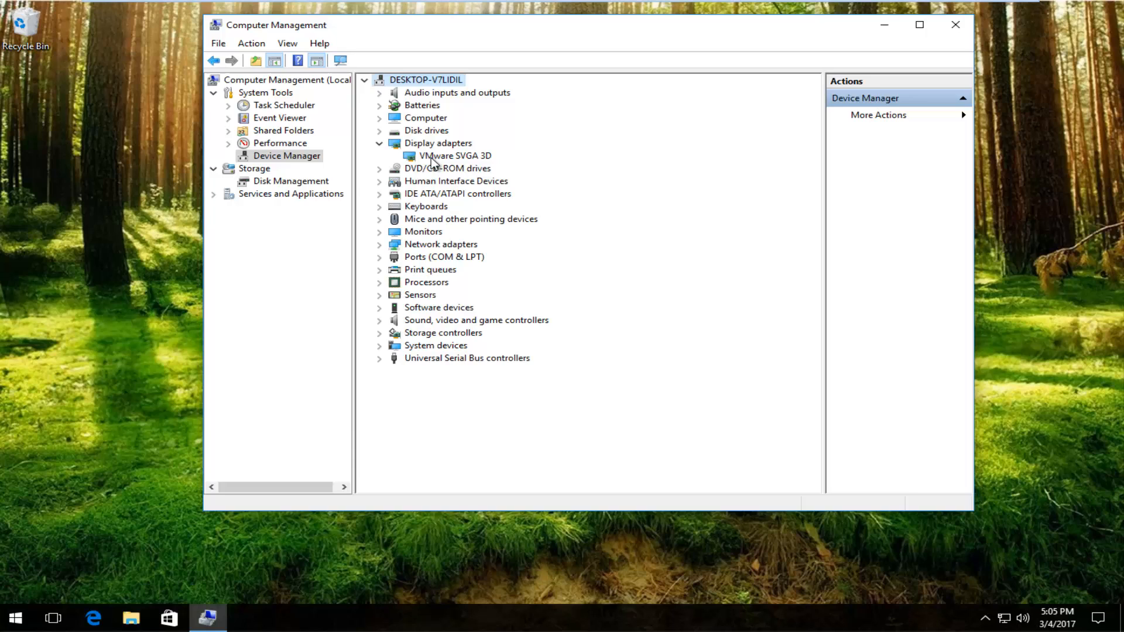
Start Update Driver Software for the VMware SVGA 3D adapter from its context menu
{"action": "right_click", "coordinate": [453, 155]}
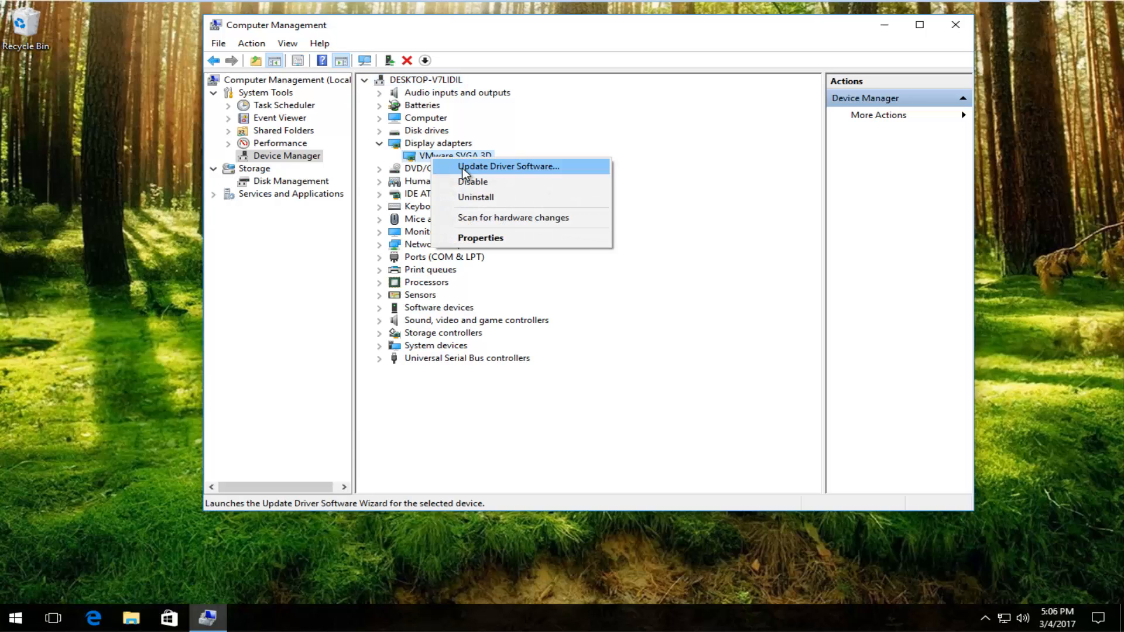
{"action": "mouse_move", "coordinate": [540, 171]}
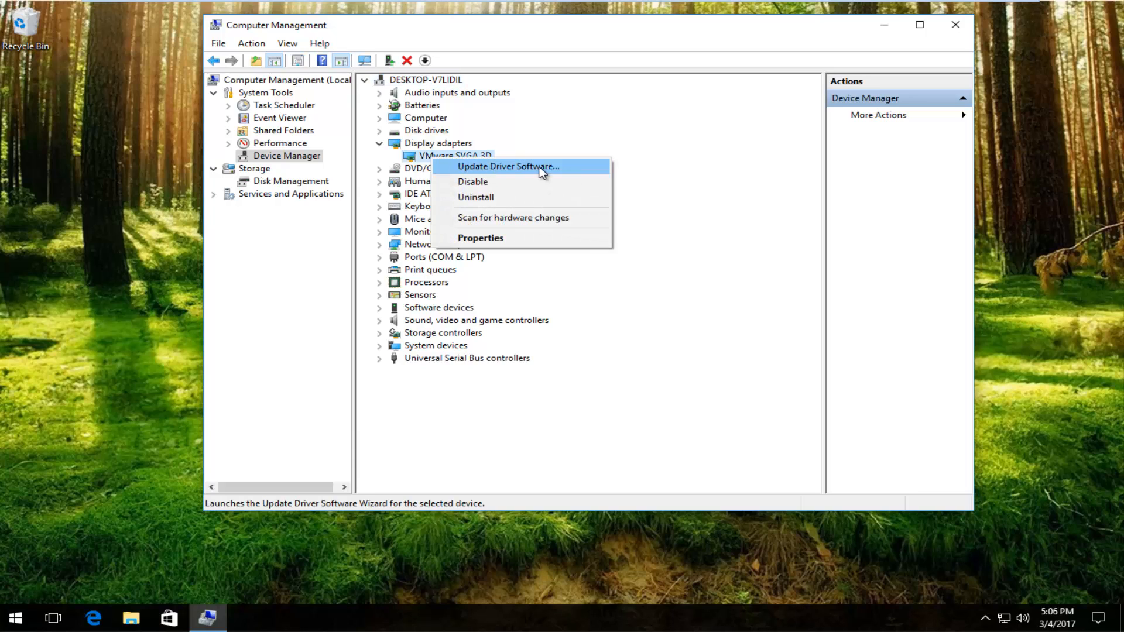
{"action": "left_click", "coordinate": [508, 166]}
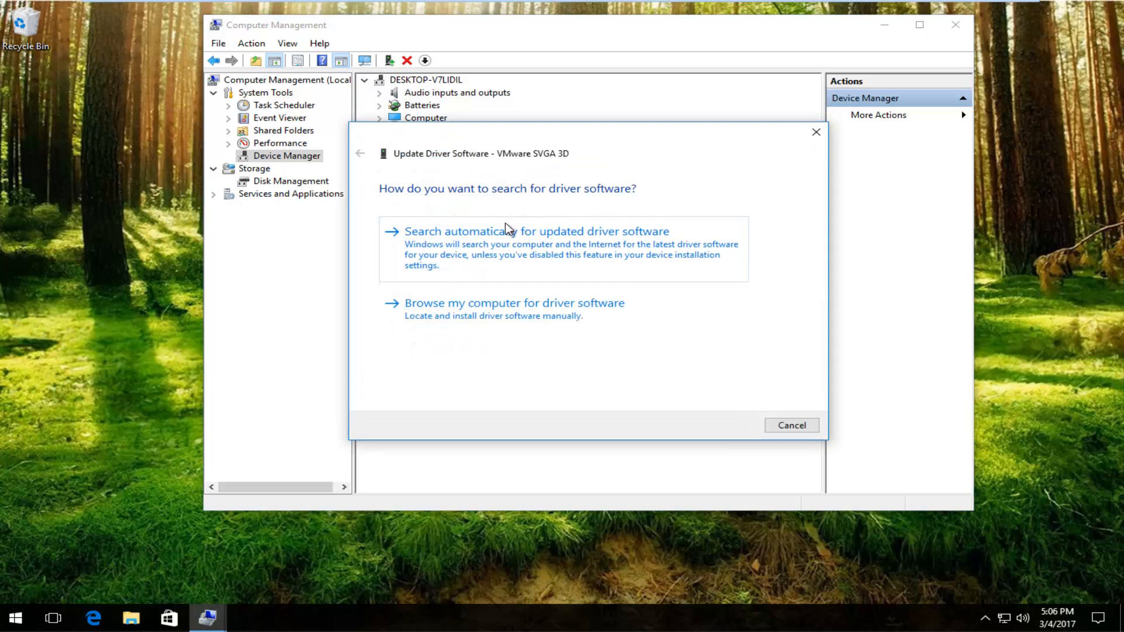
{"action": "mouse_move", "coordinate": [440, 194]}
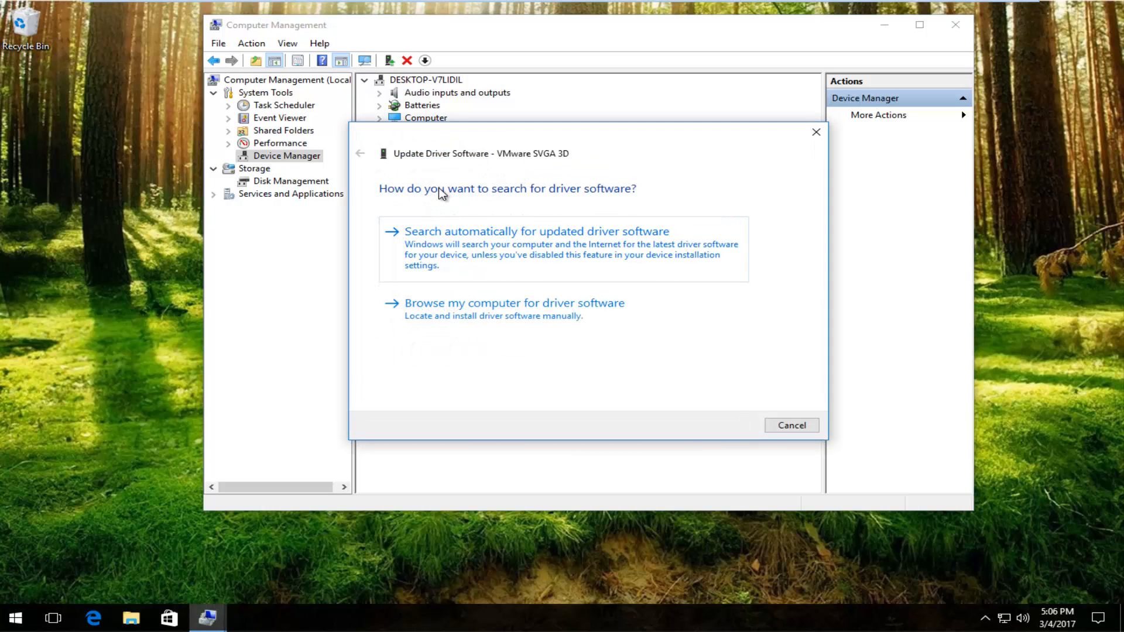
{"action": "mouse_move", "coordinate": [457, 239]}
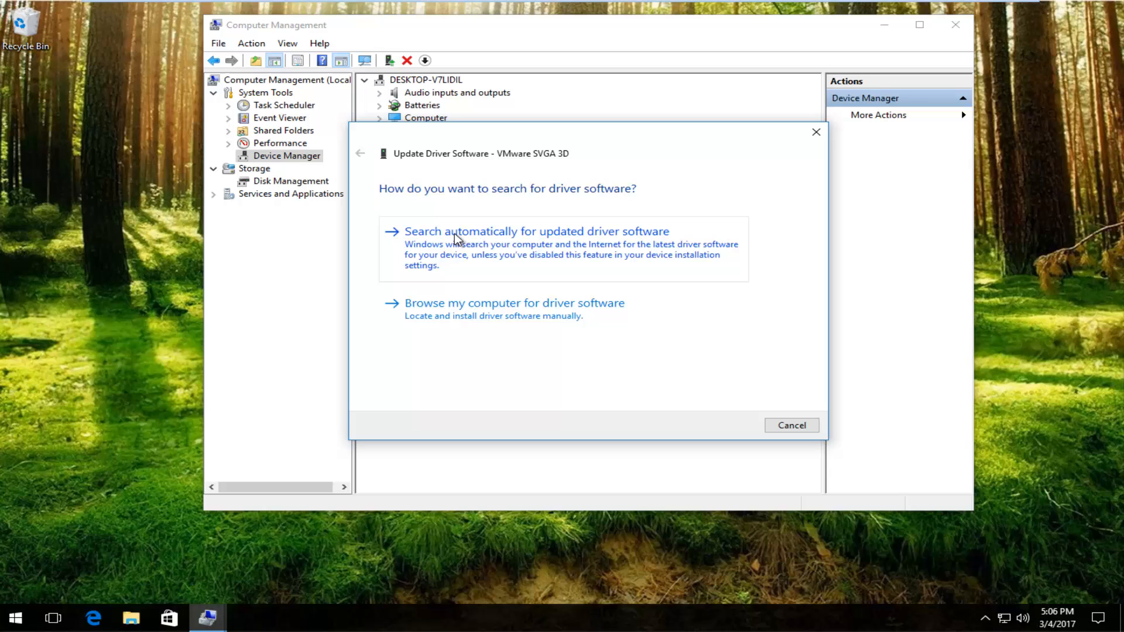
{"action": "mouse_move", "coordinate": [431, 268]}
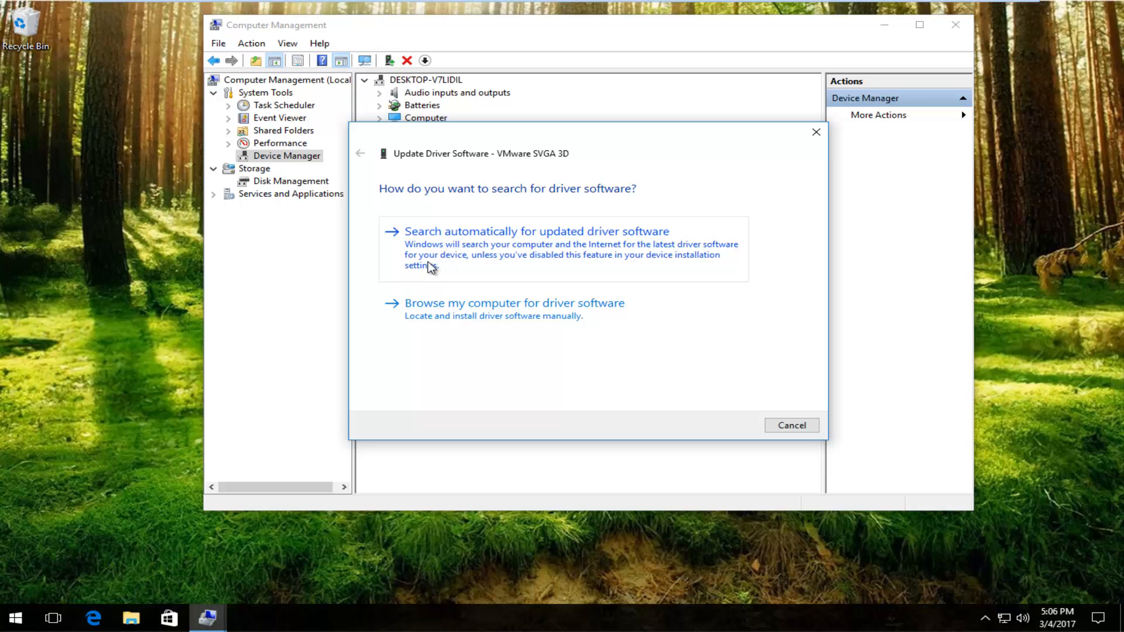
{"action": "mouse_move", "coordinate": [491, 258]}
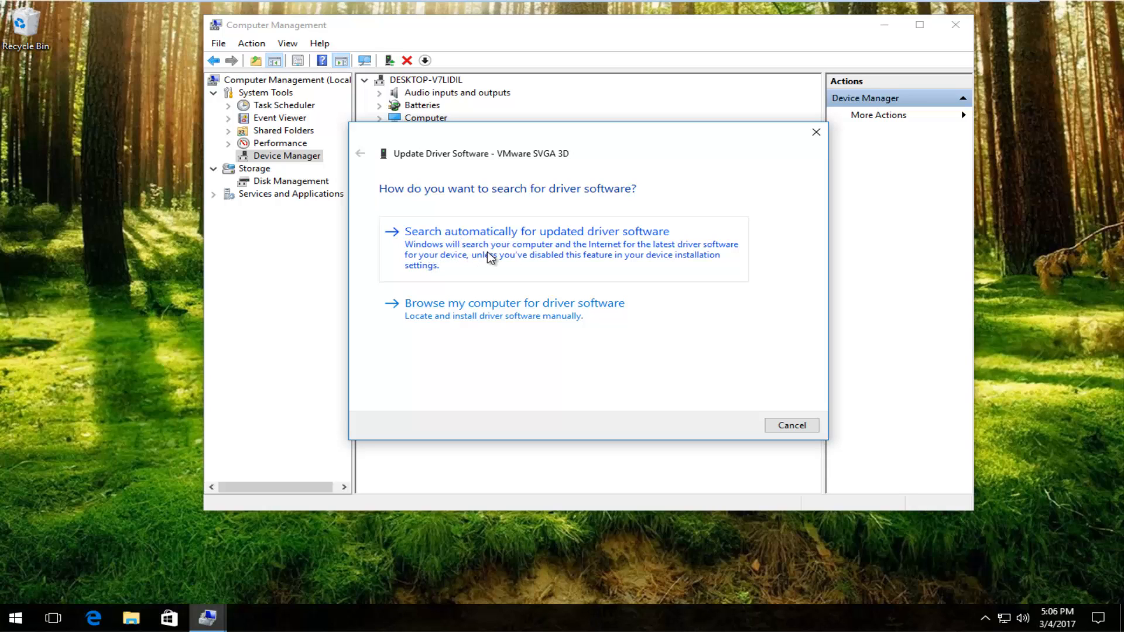
{"action": "mouse_move", "coordinate": [494, 267]}
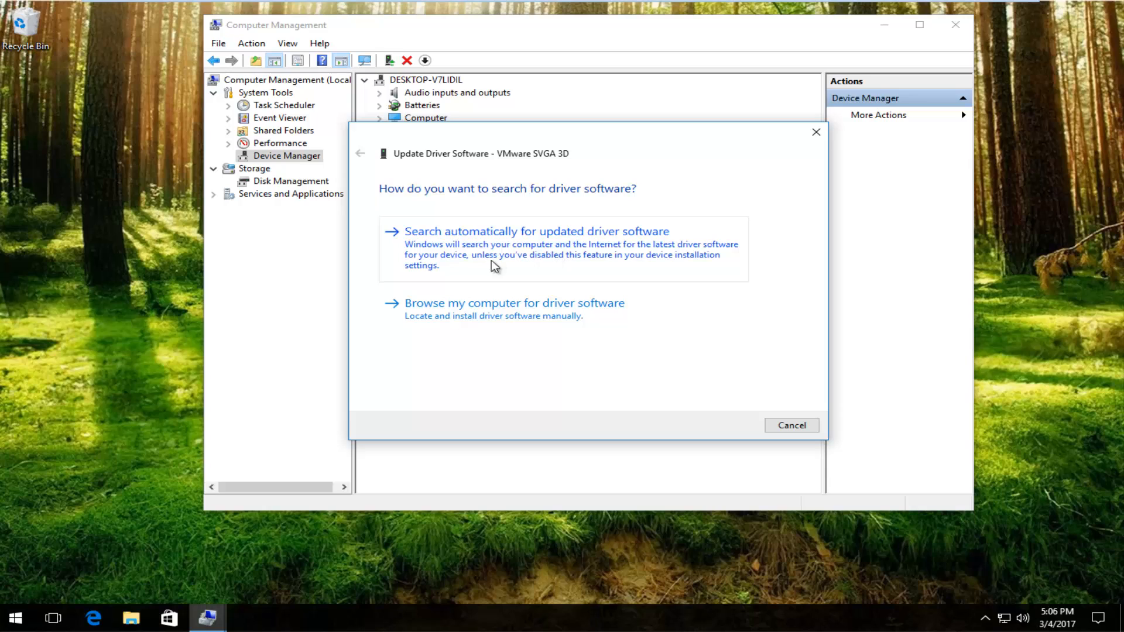
{"action": "mouse_move", "coordinate": [509, 265]}
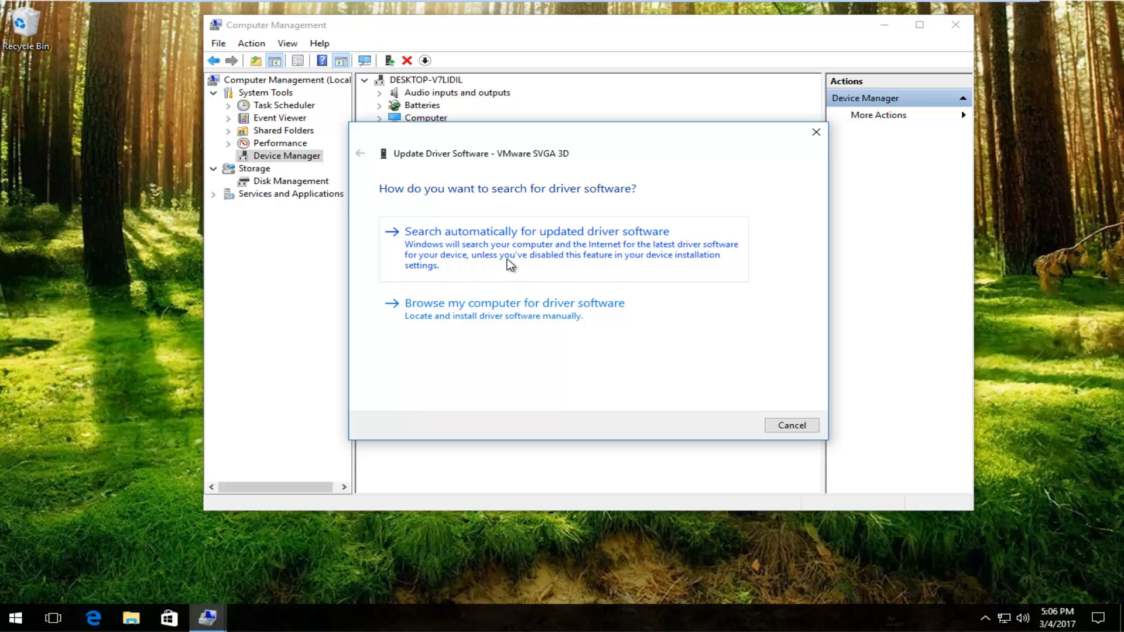
{"action": "mouse_move", "coordinate": [632, 273]}
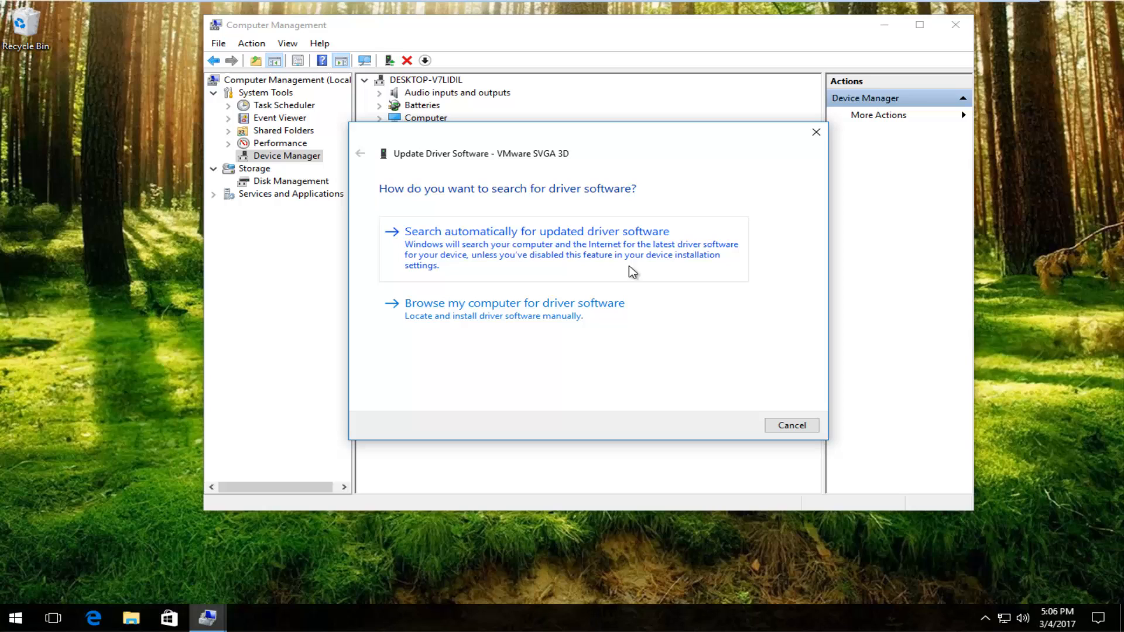
Run the automatic search for updated VMware SVGA 3D driver software
{"action": "left_click", "coordinate": [536, 231]}
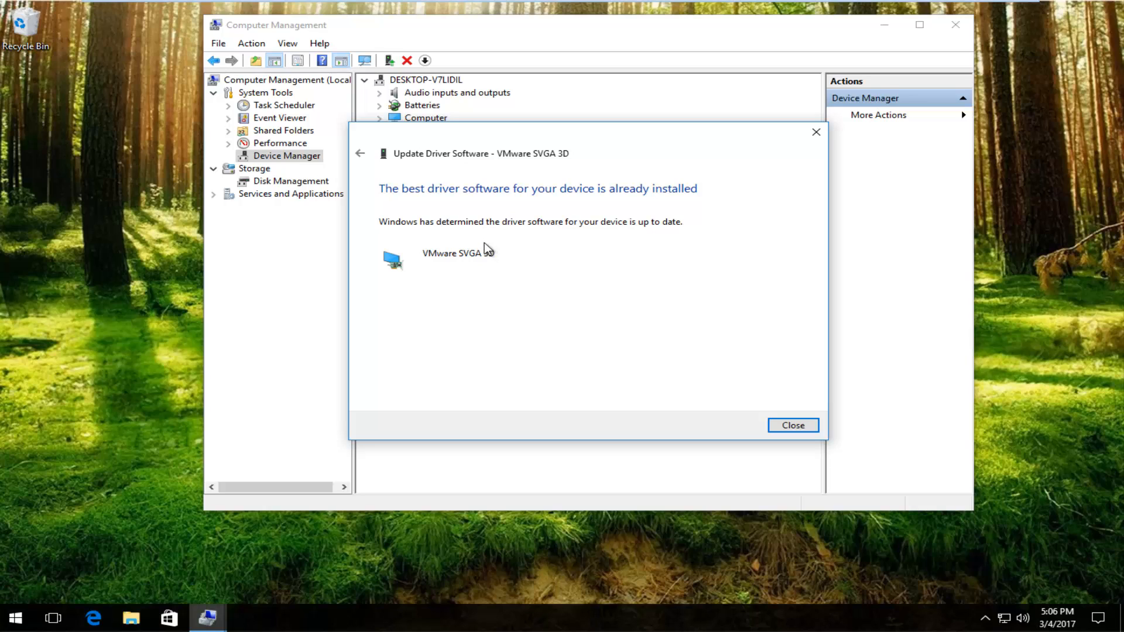
{"action": "mouse_move", "coordinate": [435, 226]}
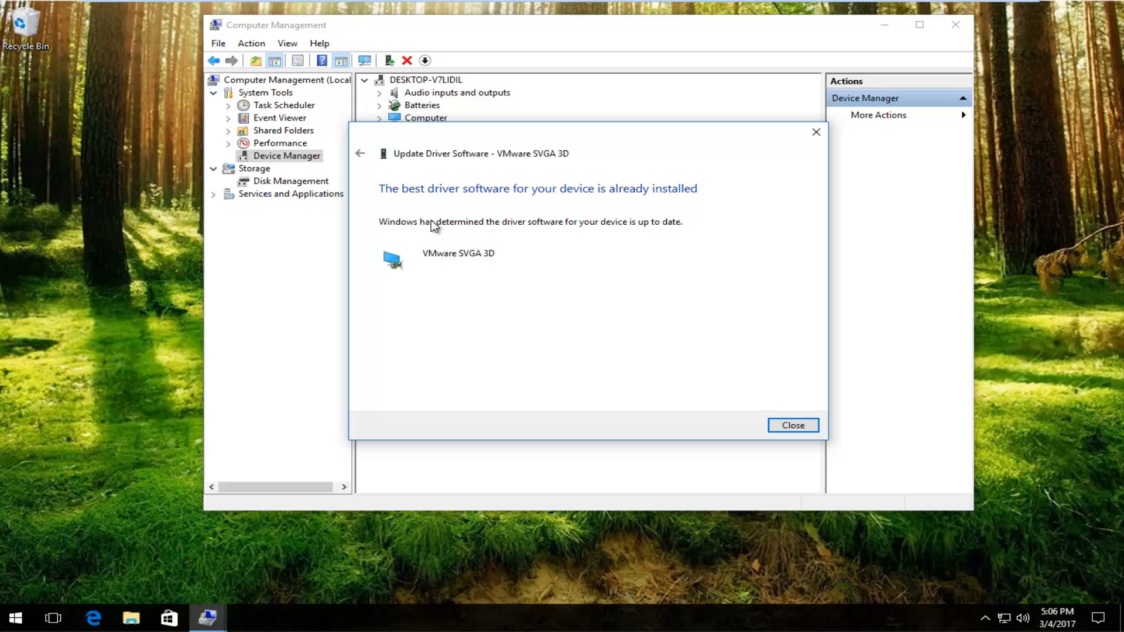
{"action": "mouse_move", "coordinate": [361, 155]}
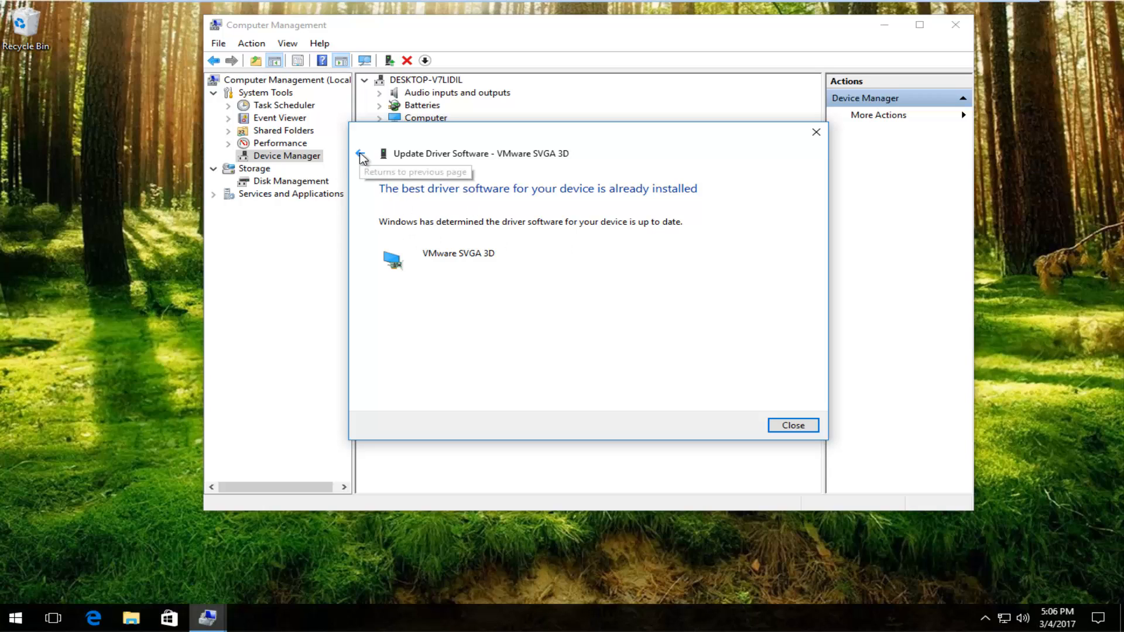
Return from the results page to the driver search options page
{"action": "left_click", "coordinate": [361, 153]}
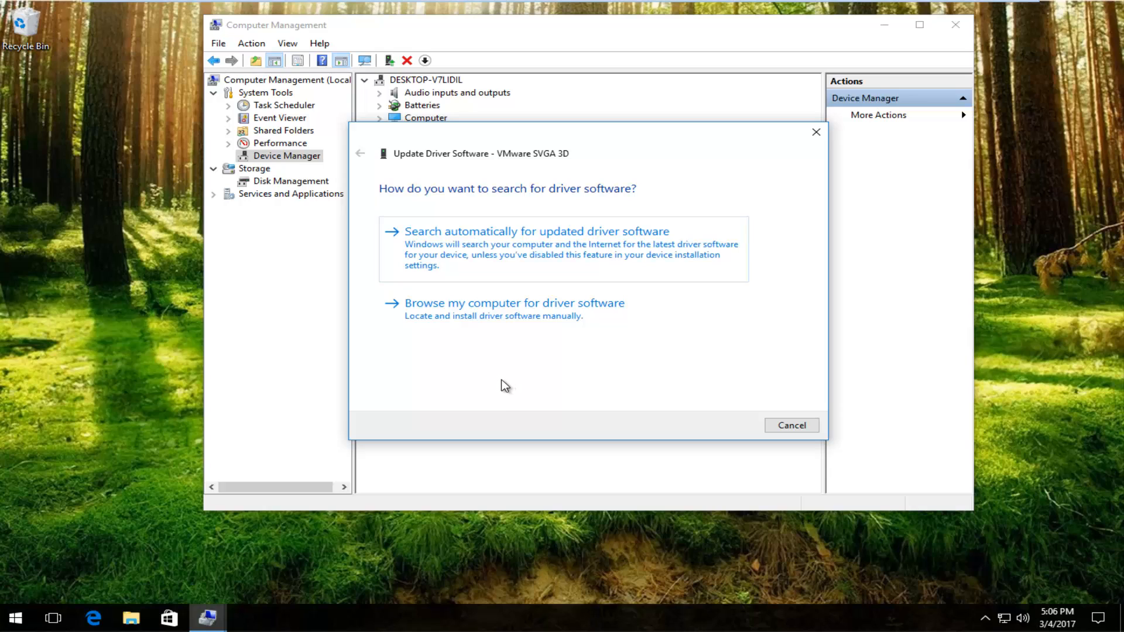
{"action": "mouse_move", "coordinate": [493, 376]}
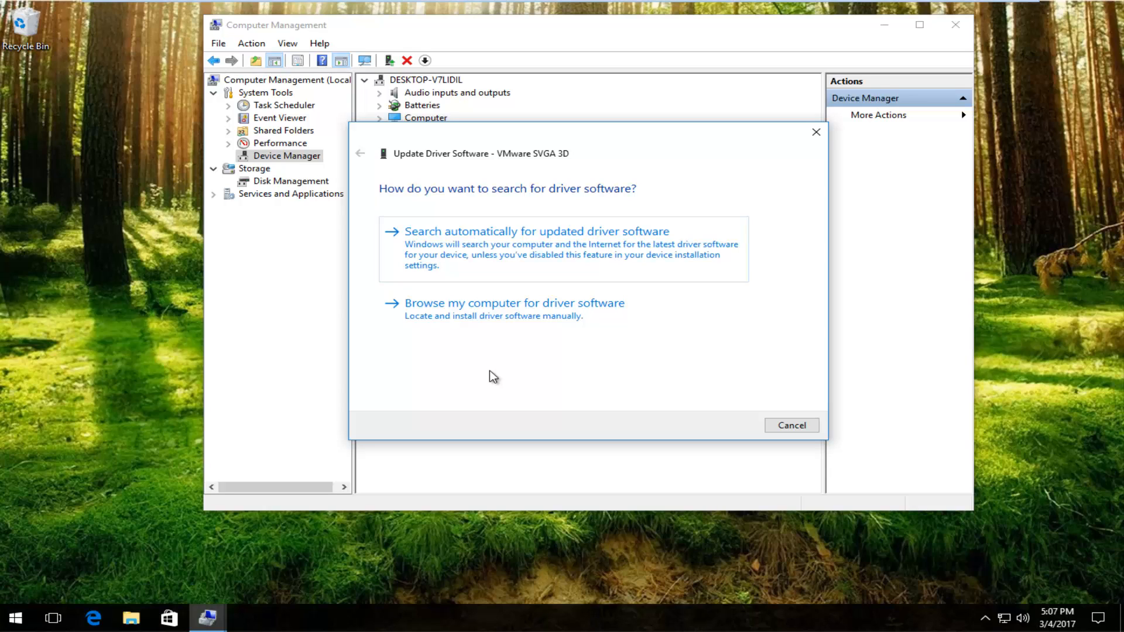
{"action": "mouse_move", "coordinate": [507, 373]}
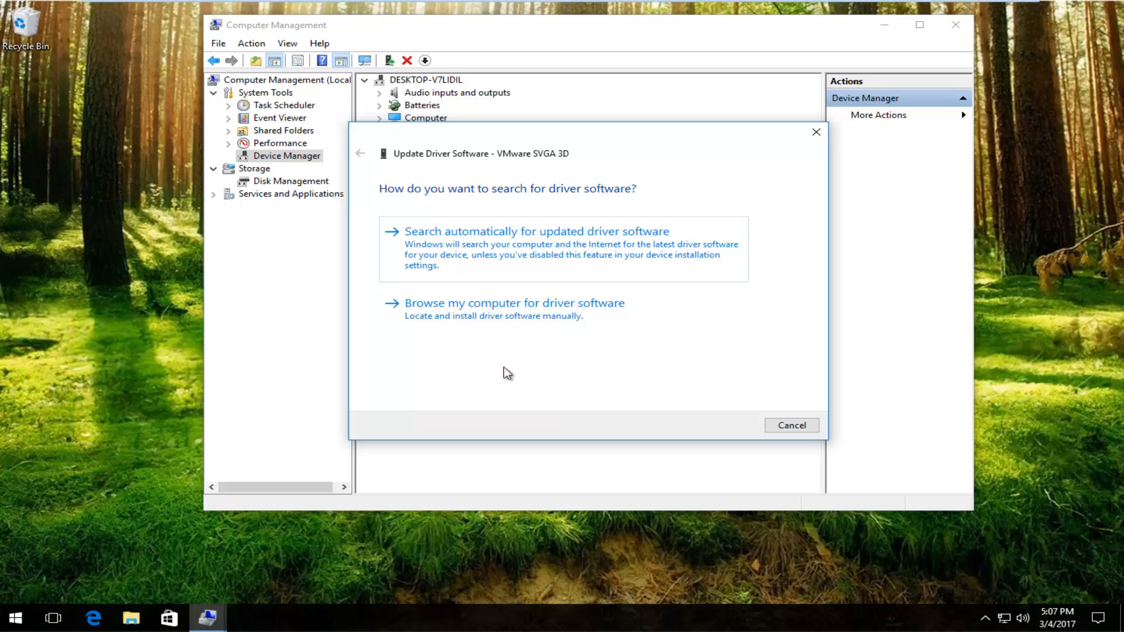
{"action": "mouse_move", "coordinate": [479, 309]}
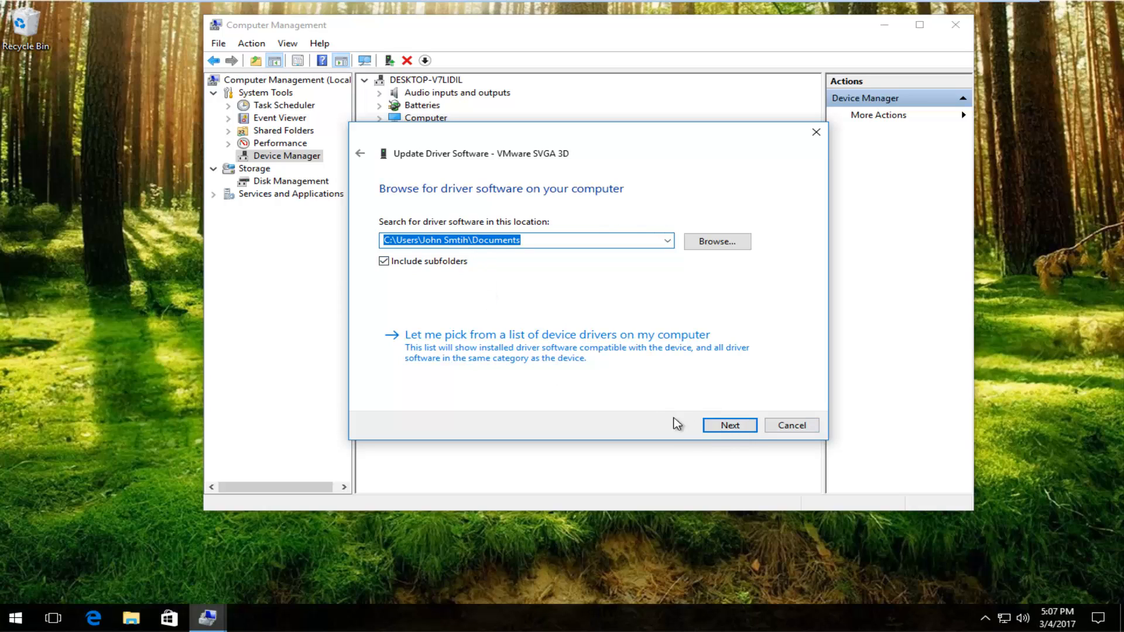
{"action": "mouse_move", "coordinate": [810, 146]}
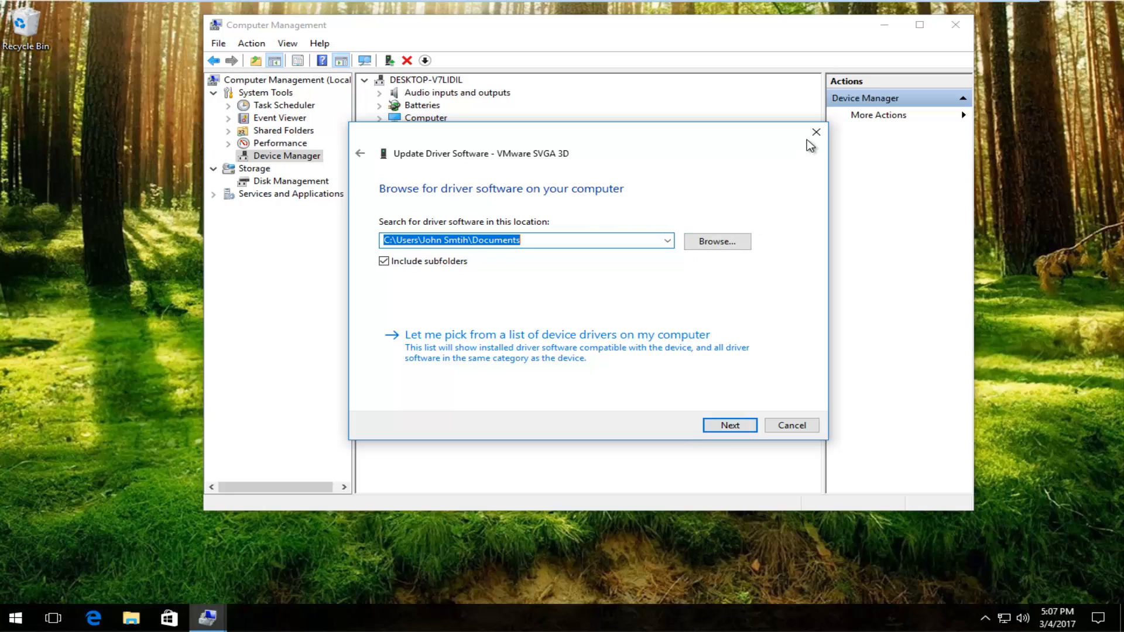
Close the Update Driver Software dialog and the Computer Management window
{"action": "left_click", "coordinate": [814, 131]}
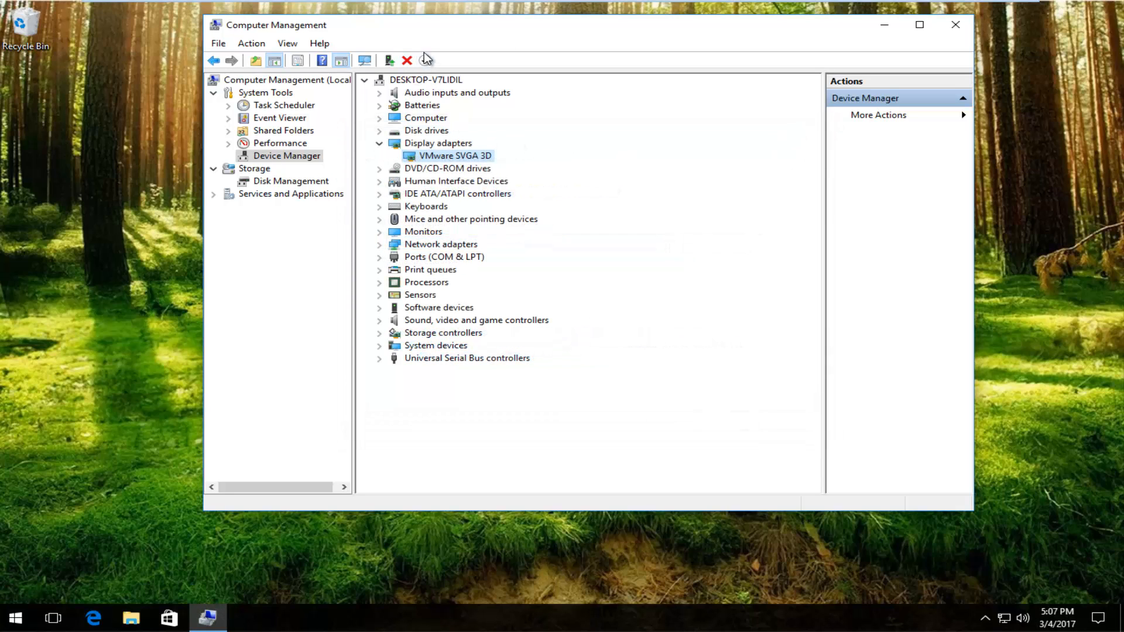
{"action": "mouse_move", "coordinate": [955, 25]}
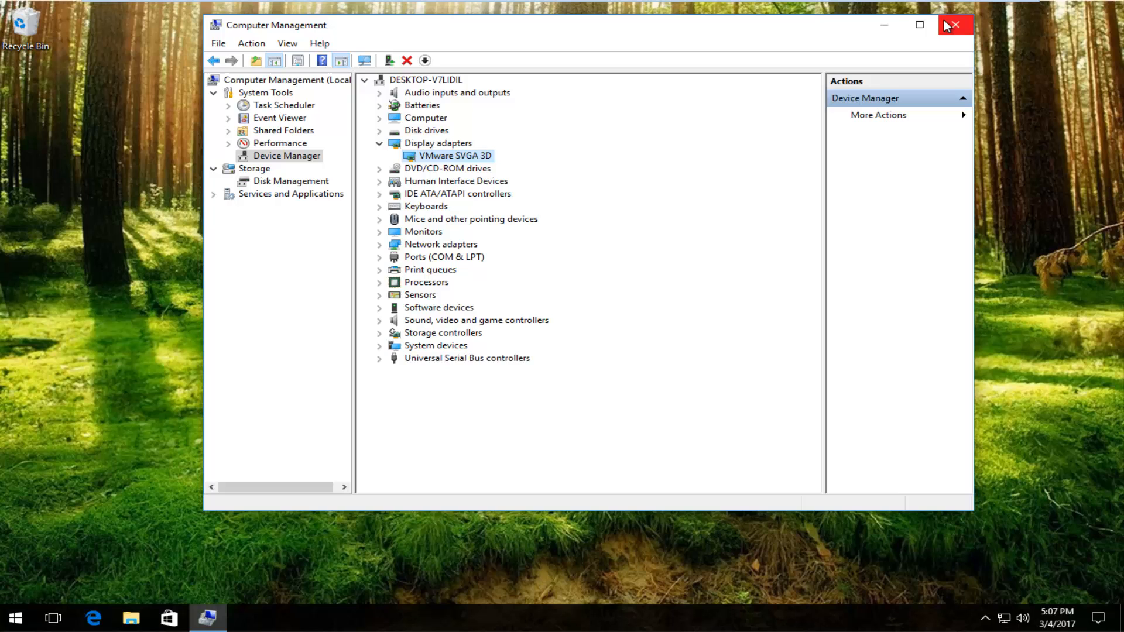
{"action": "left_click", "coordinate": [954, 25]}
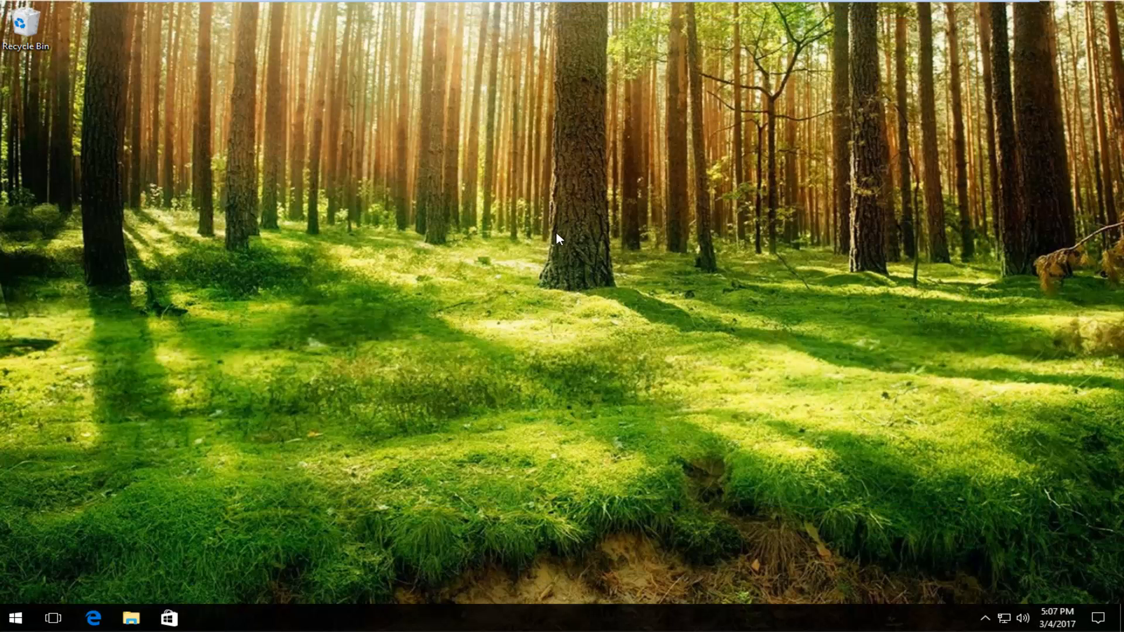